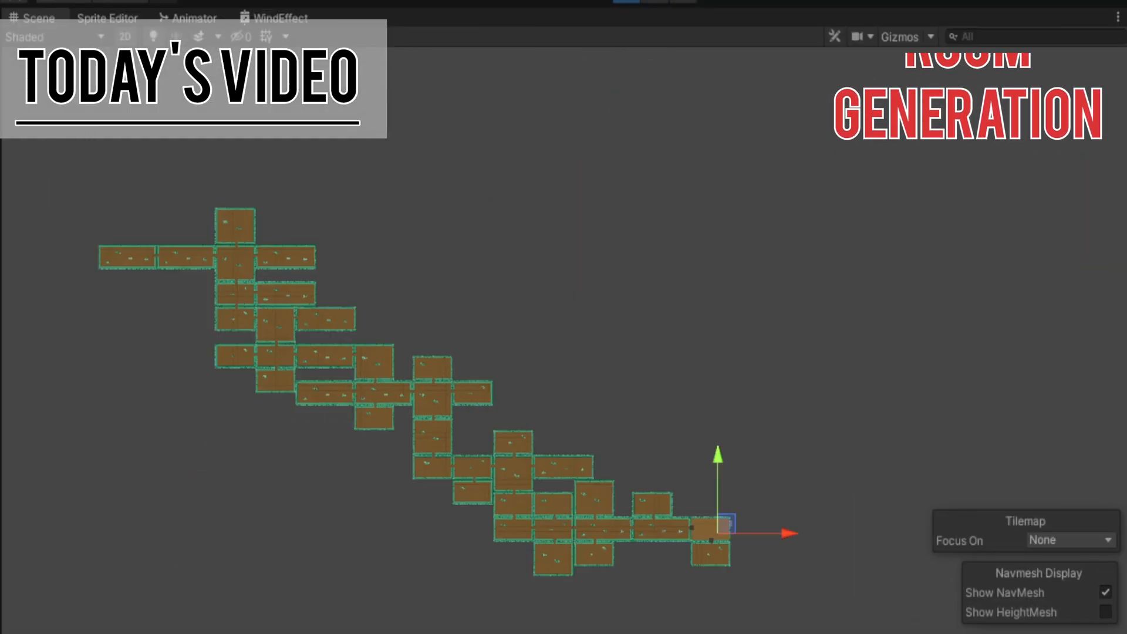
Enter Play mode to generate a layout of 10 regular and 3 large rooms
{"action": "left_click", "coordinate": [530, 26]}
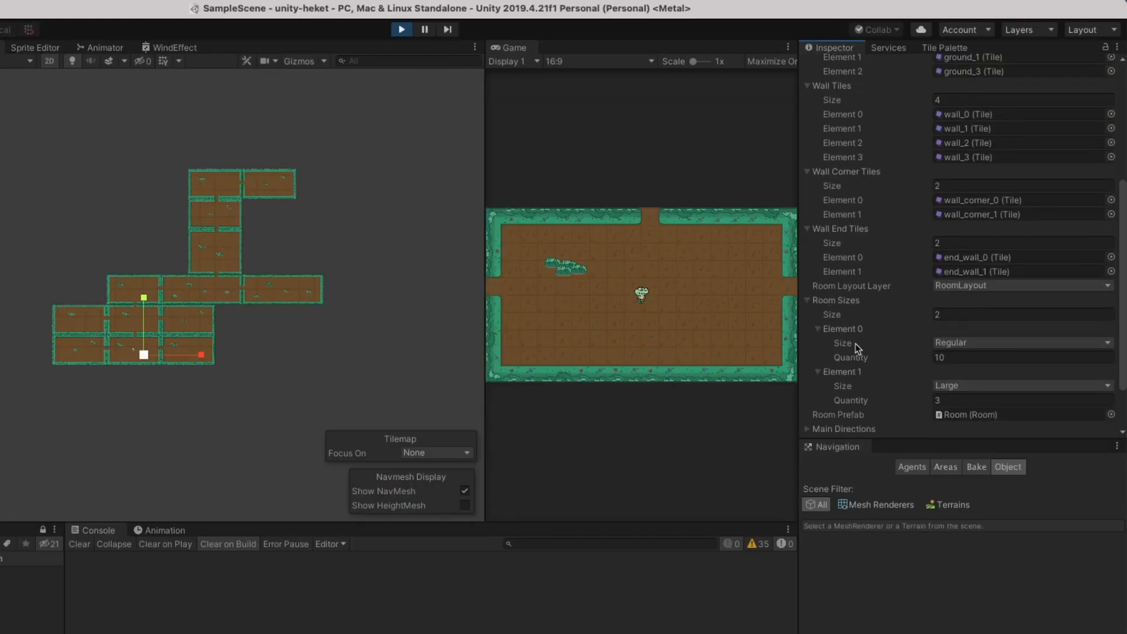
Set the Room Sizes Element 0 regular-room quantity to 12
{"action": "scroll", "scroll_direction": "down", "scroll_amount": 3}
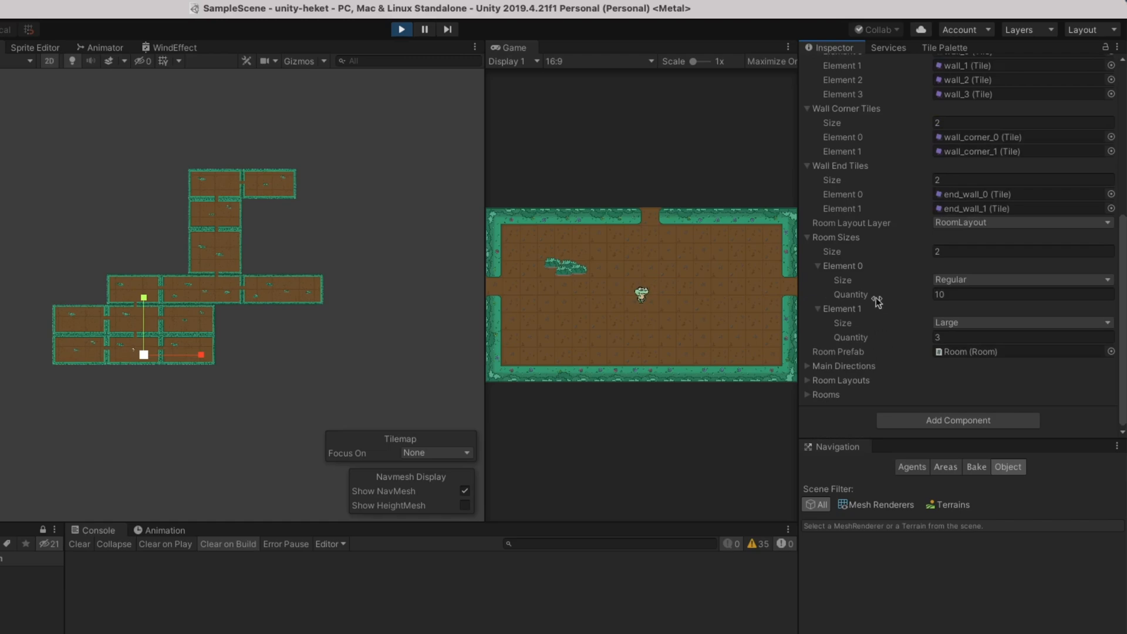
{"action": "left_click", "coordinate": [1020, 294]}
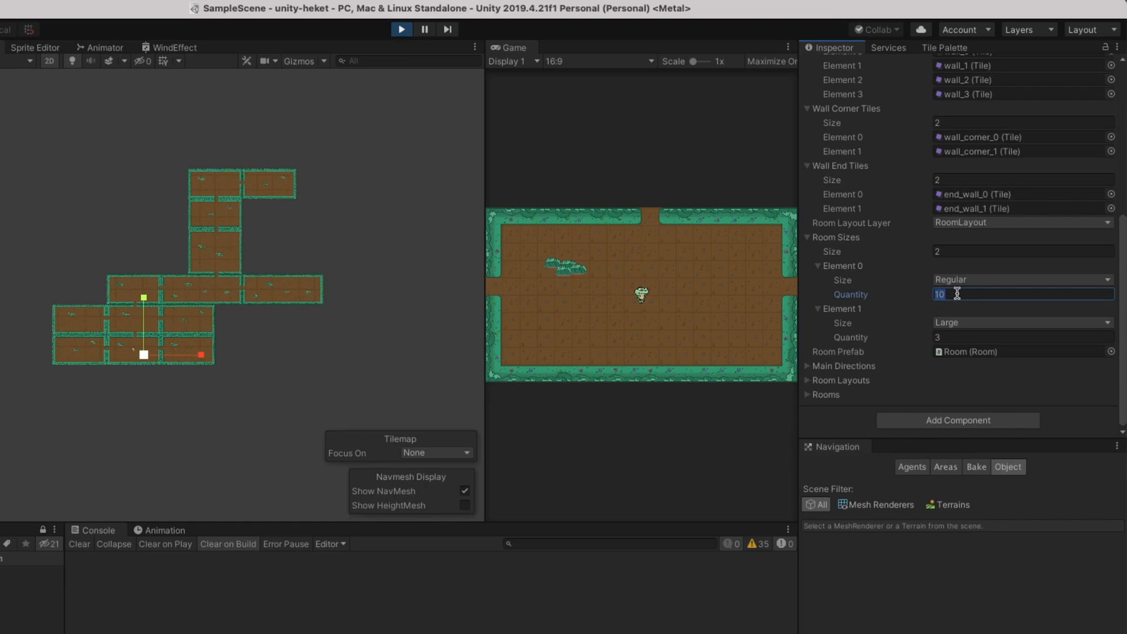
{"action": "type", "text": "12"}
{"action": "left_click", "coordinate": [1023, 337]}
{"action": "type", "text": "5"}
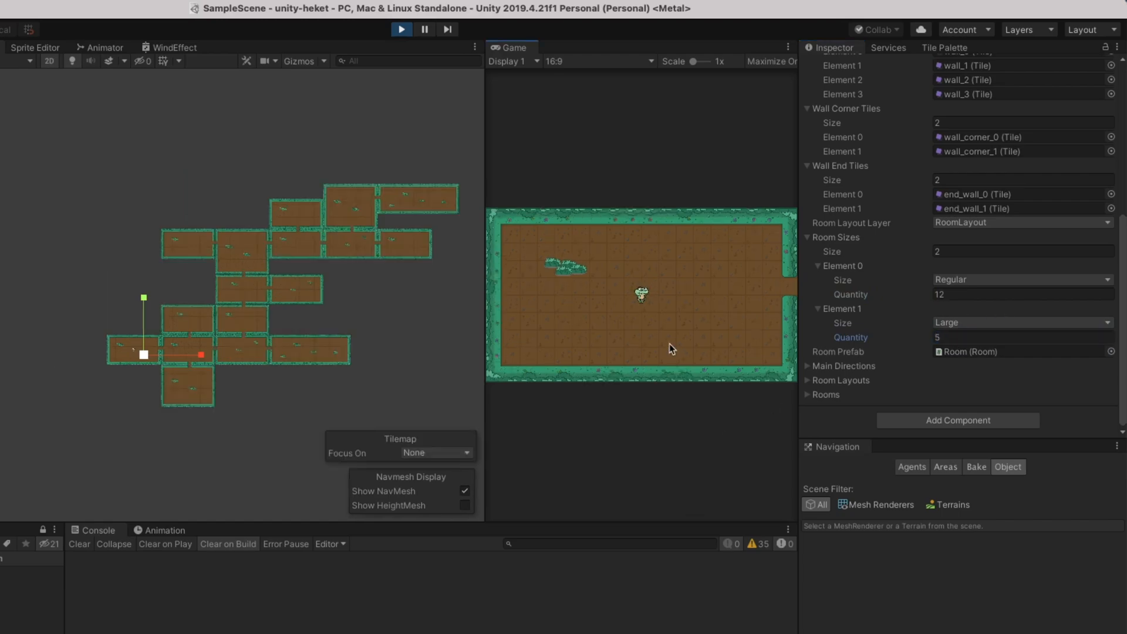
{"action": "mouse_move", "coordinate": [611, 425]}
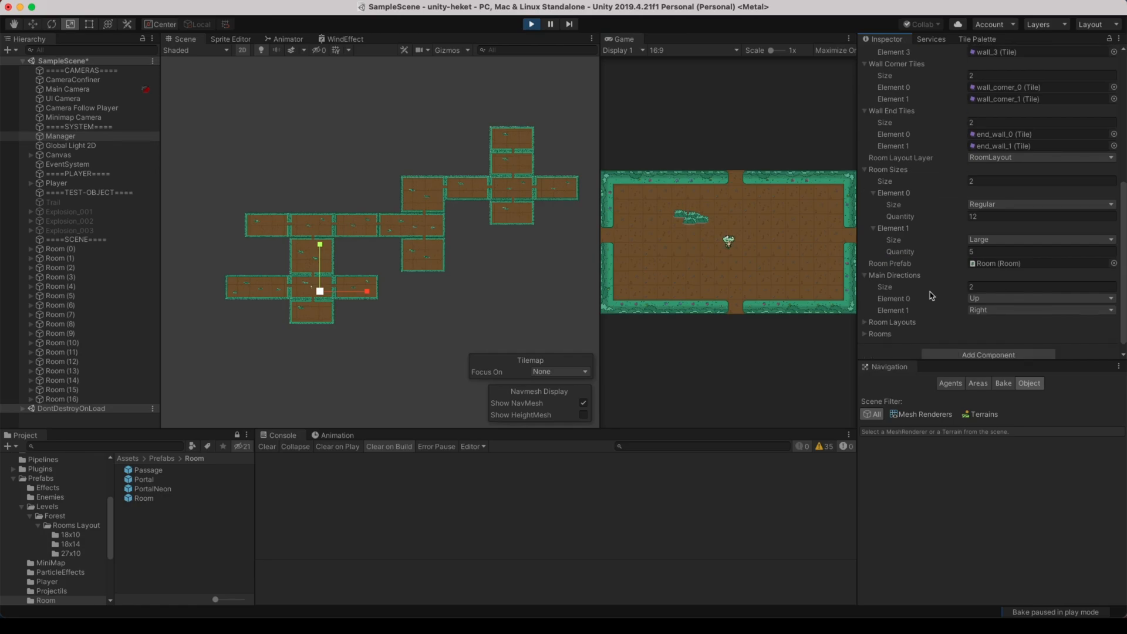
{"action": "mouse_move", "coordinate": [936, 310]}
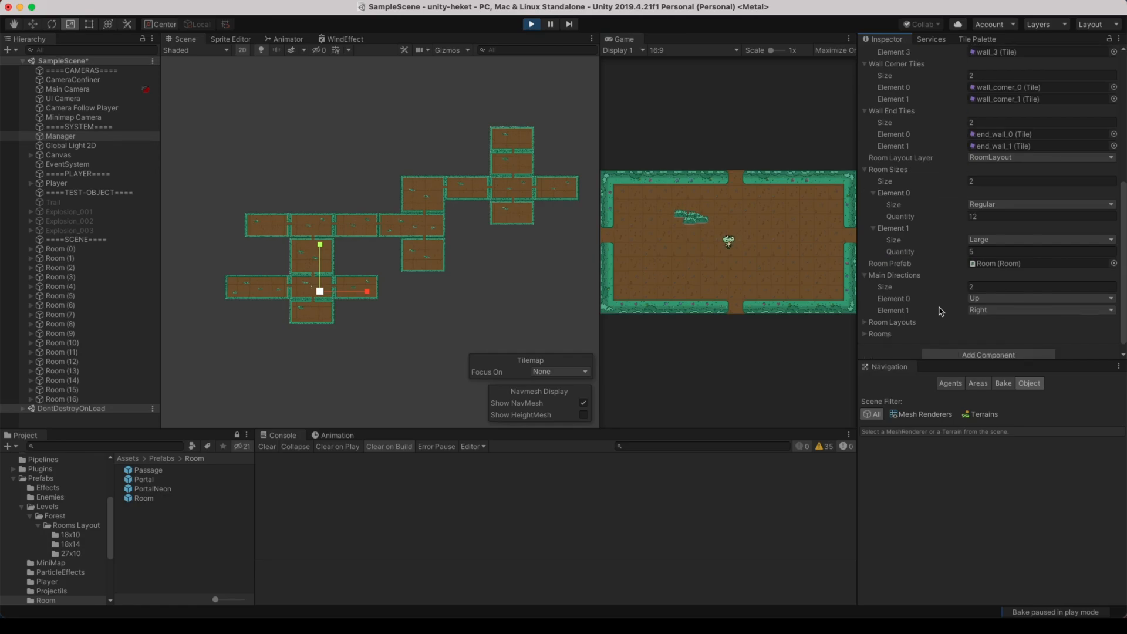
{"action": "mouse_move", "coordinate": [985, 314]}
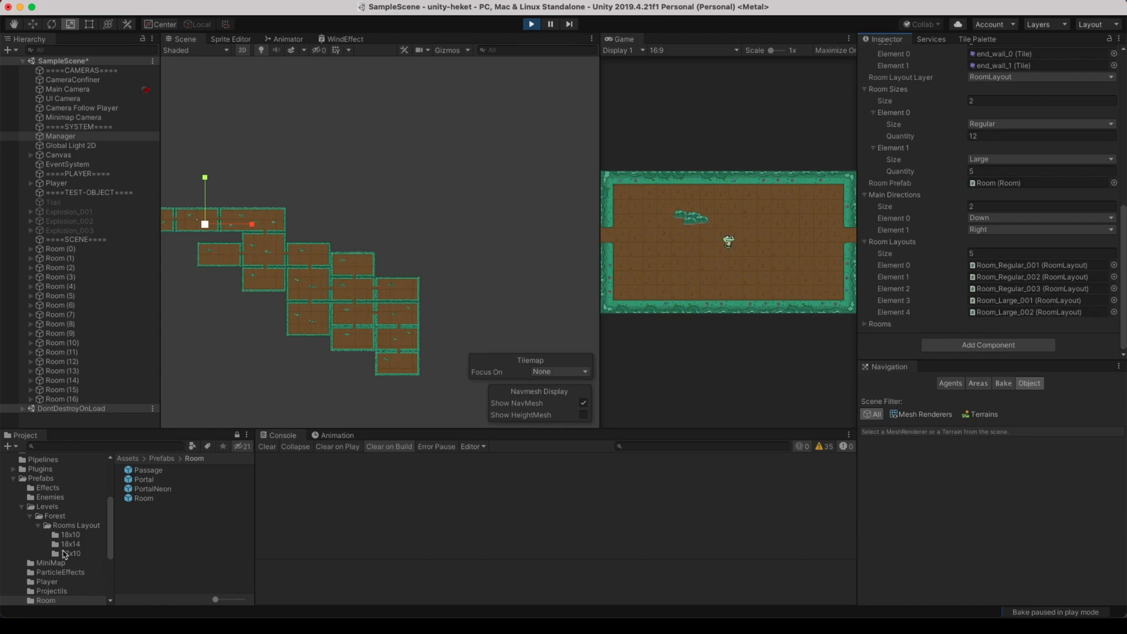
Open the 18x10 layouts folder, stop the game, and inspect Room_Regular_001
{"action": "left_click", "coordinate": [69, 534]}
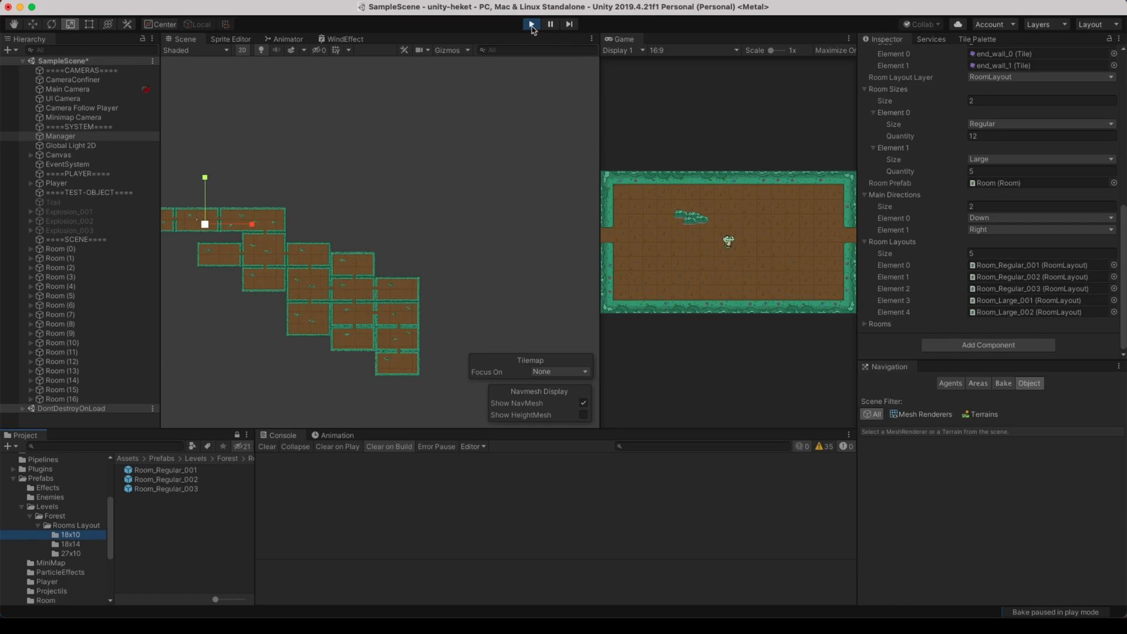
{"action": "left_click", "coordinate": [549, 24]}
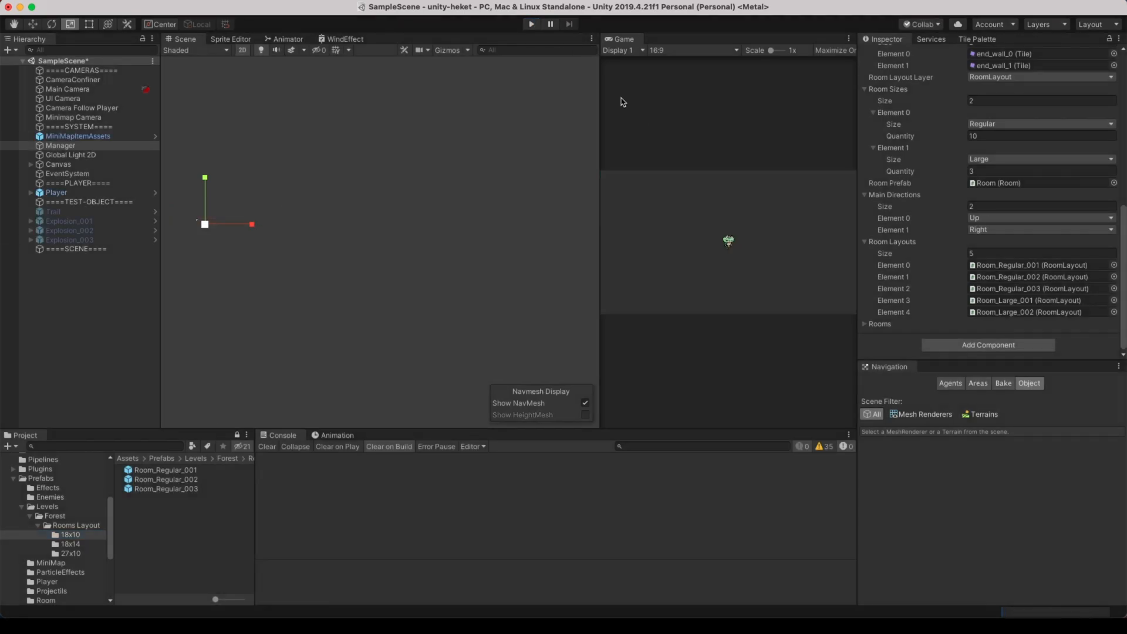
{"action": "left_click", "coordinate": [166, 469]}
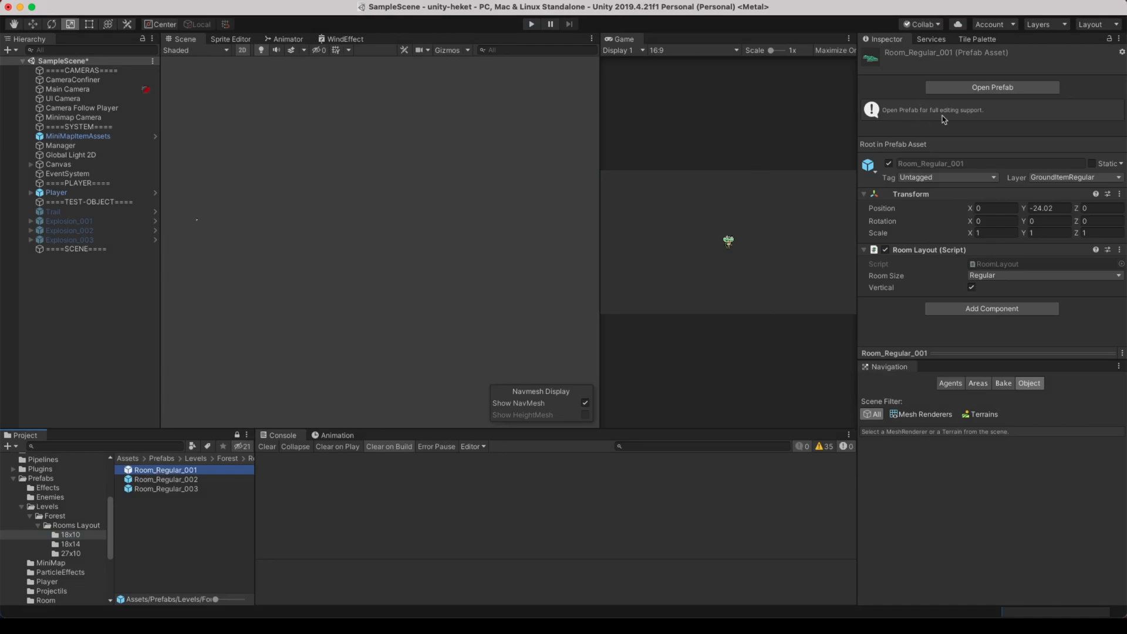
{"action": "left_click", "coordinate": [991, 87]}
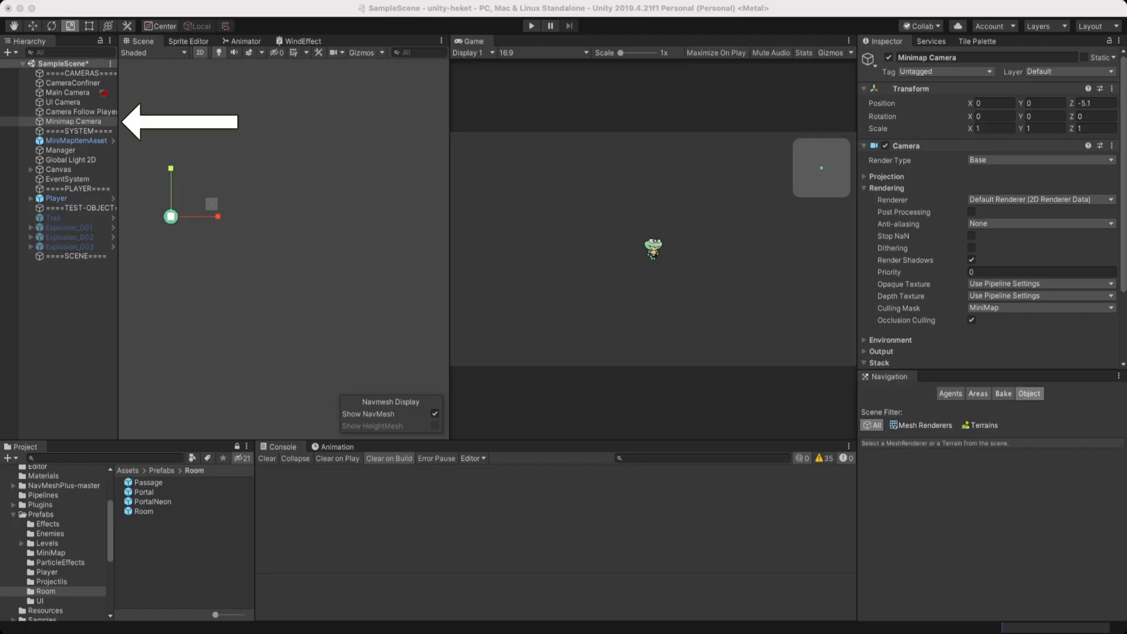
Review the Minimap Camera settings, then open the Passage prefab for editing
{"action": "left_click", "coordinate": [72, 121]}
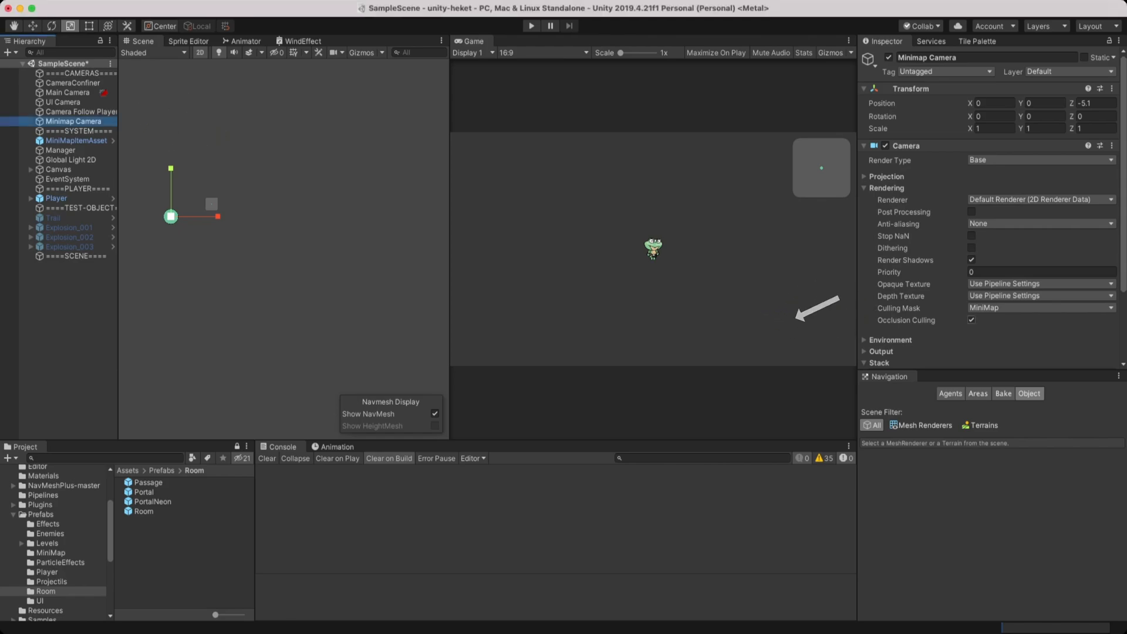
{"action": "left_click", "coordinate": [74, 304]}
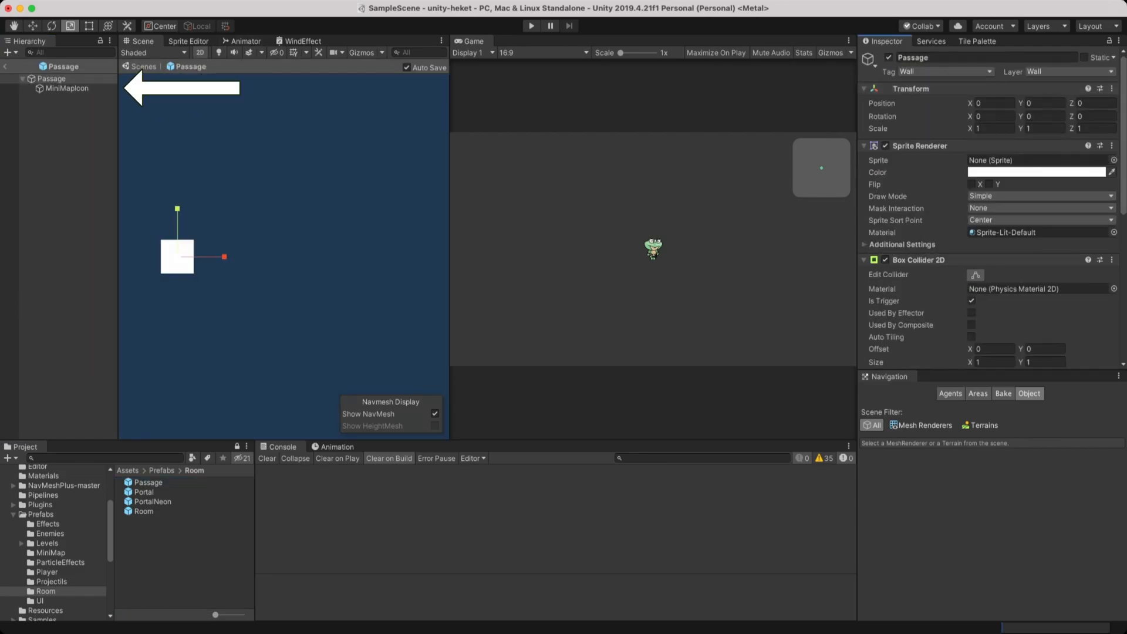
Return to the scene and play the game to explore rooms on the minimap
{"action": "left_click", "coordinate": [66, 87]}
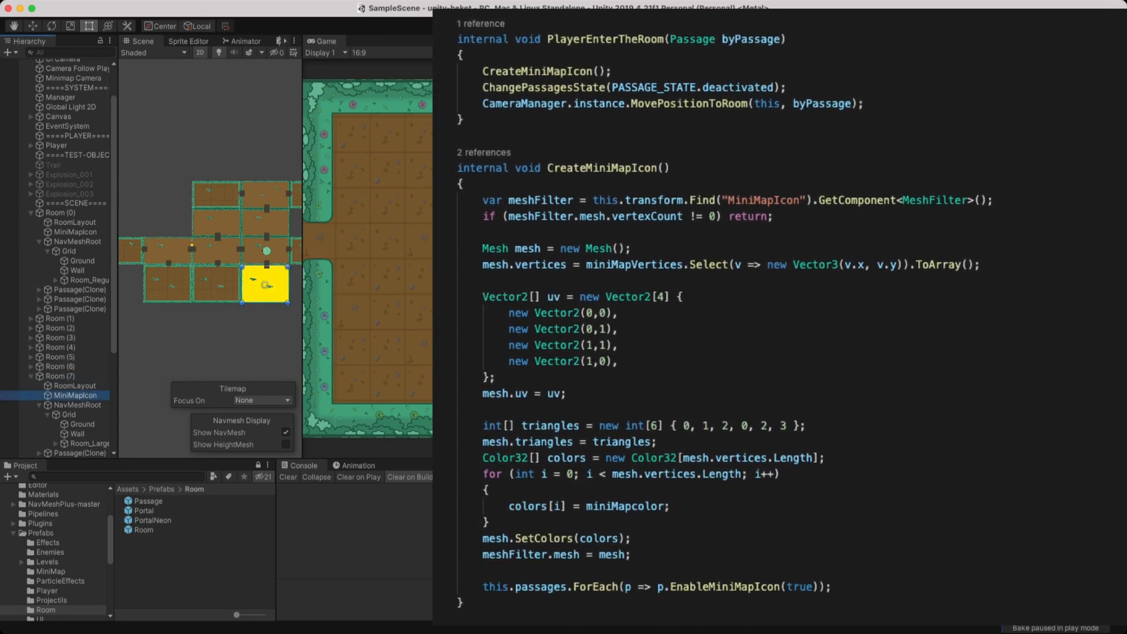
{"action": "left_click", "coordinate": [530, 25]}
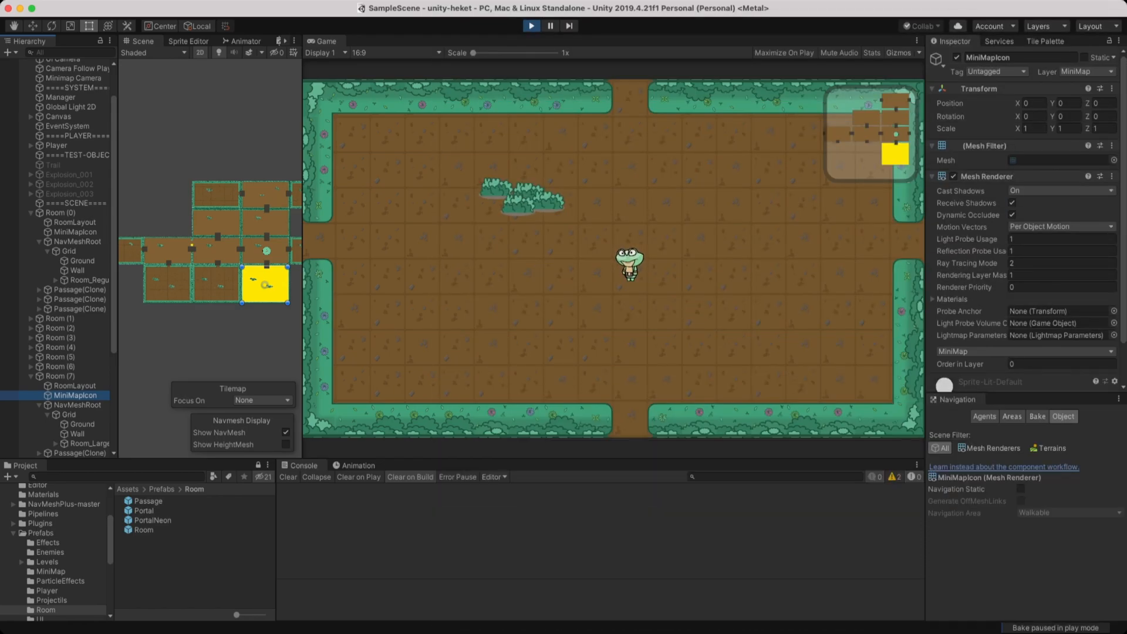